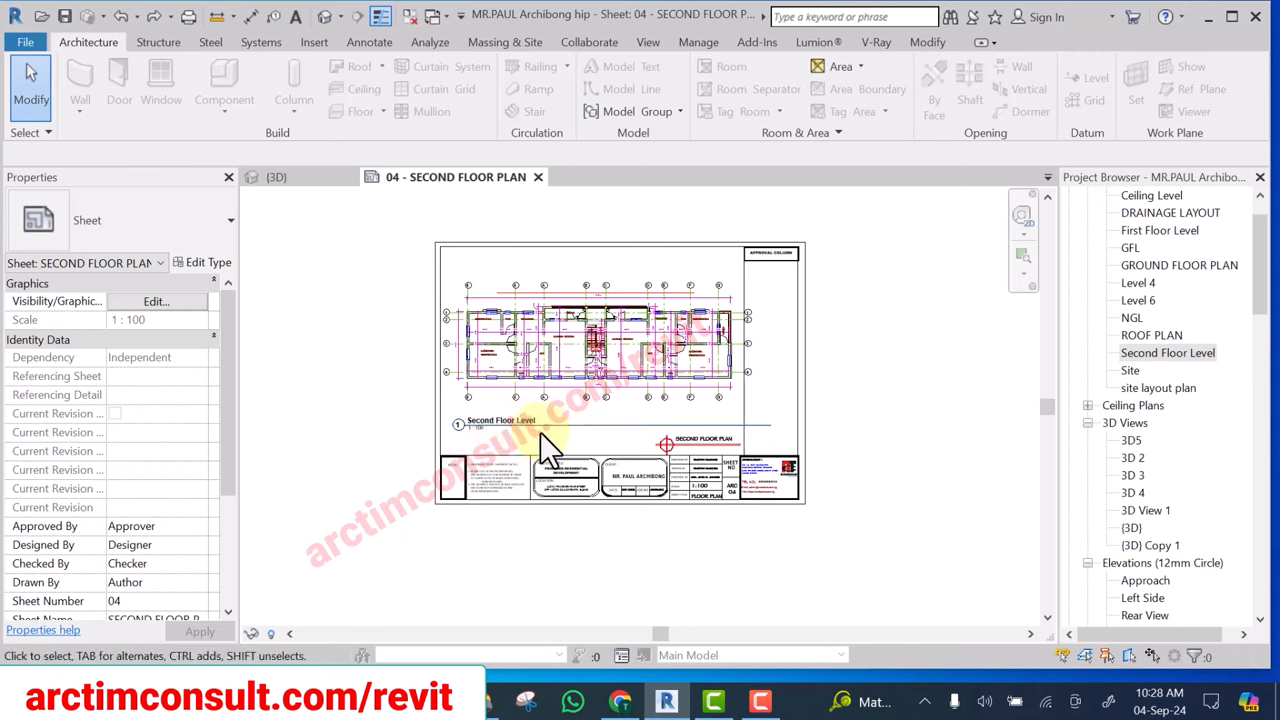
pyautogui.moveTo(550, 424)
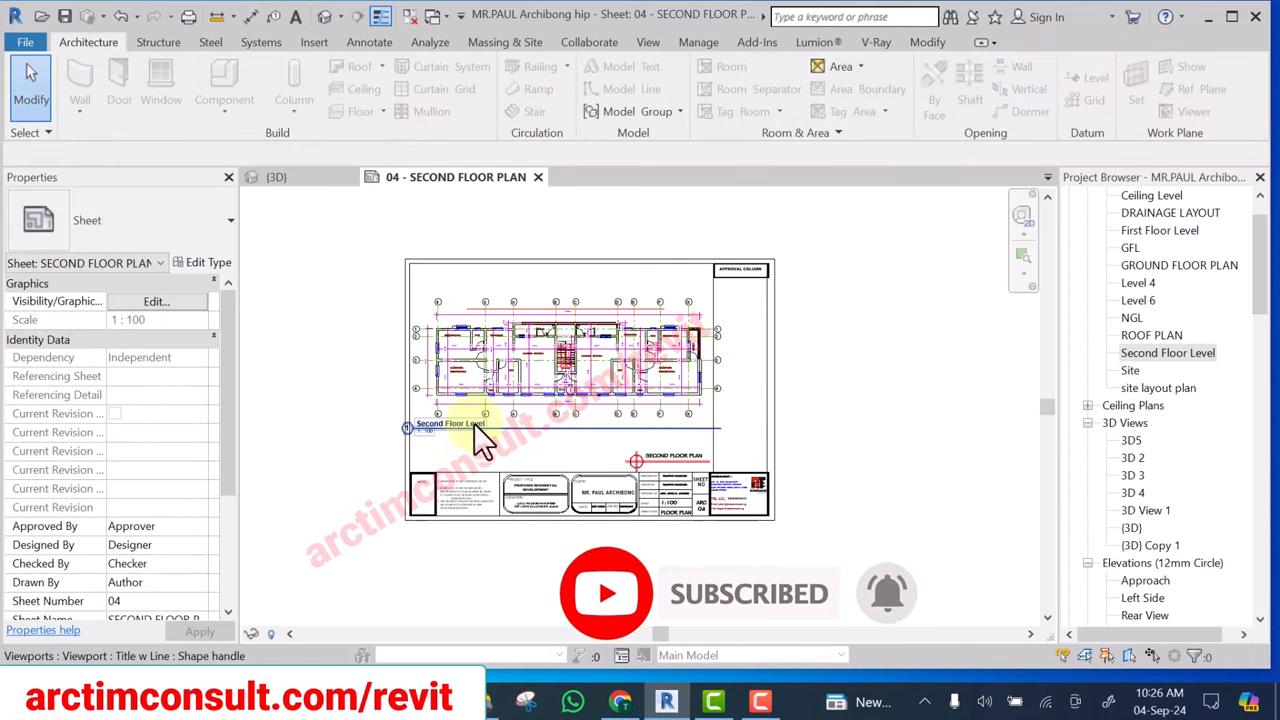
# Select the Second Floor Plan viewport and drag its title out below the sheet to hide it
pyautogui.click(450, 424)
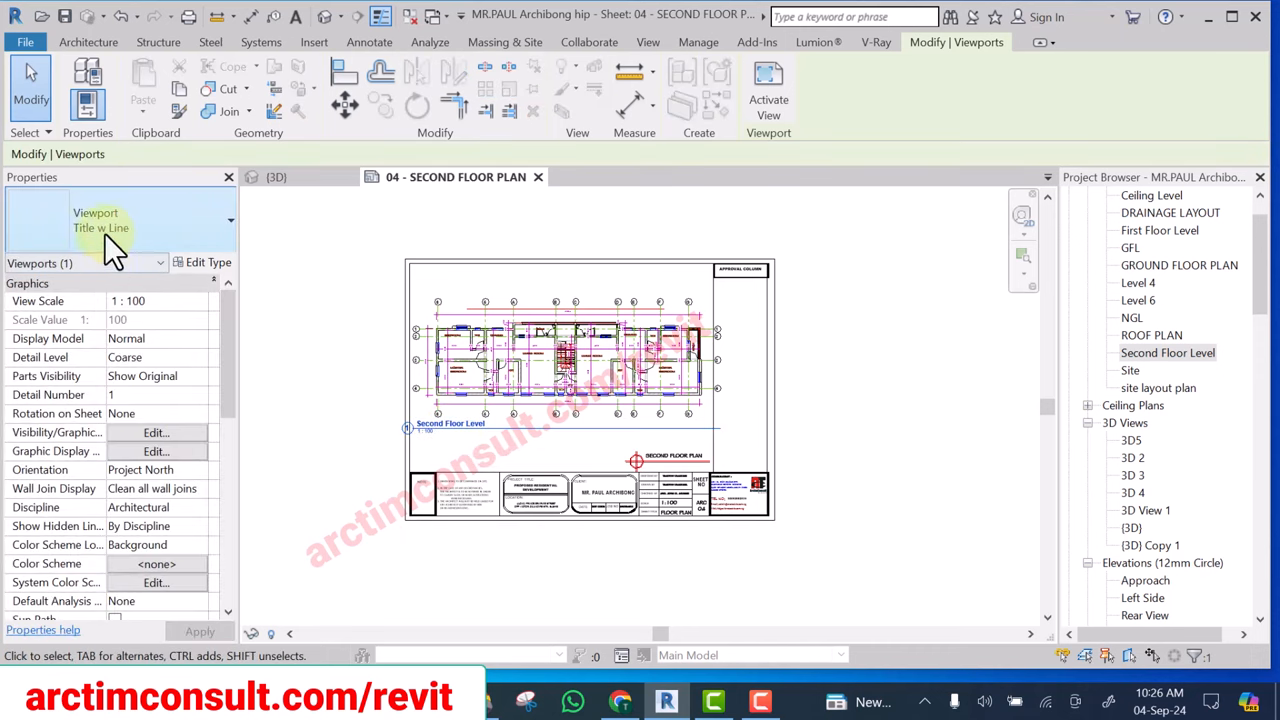
pyautogui.click(450, 424)
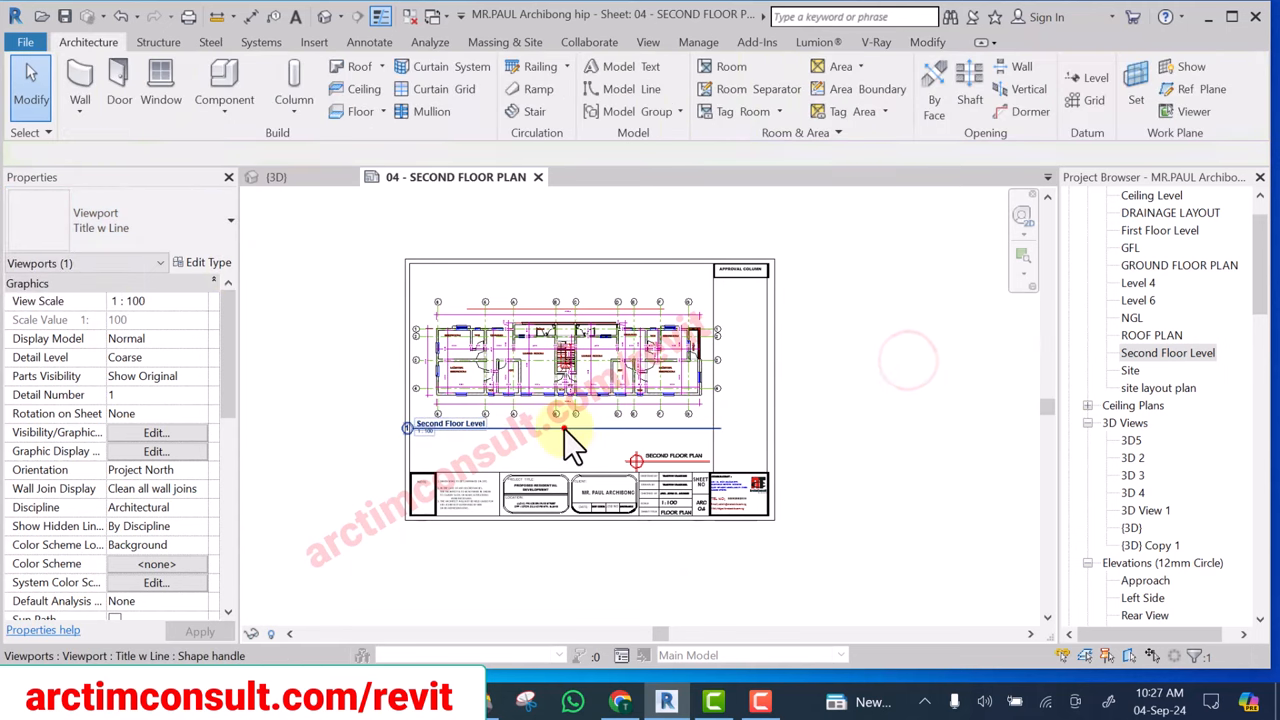
pyautogui.click(564, 428)
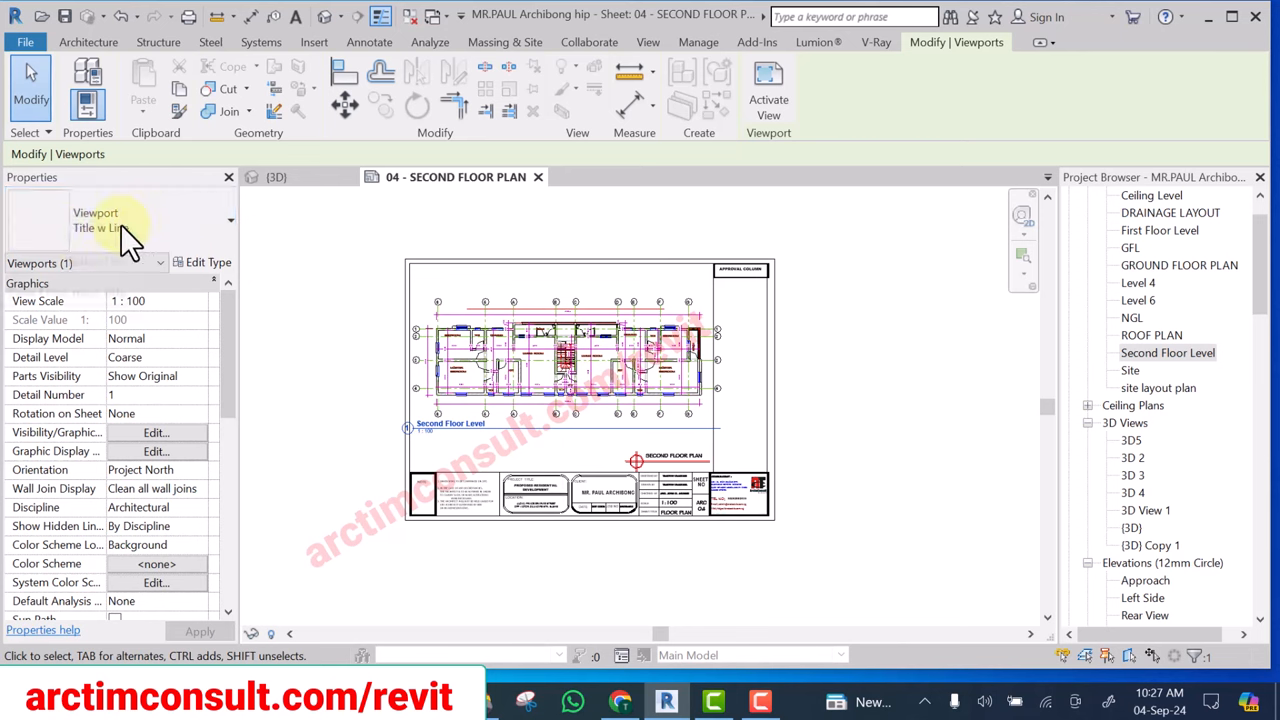
pyautogui.moveTo(424, 376)
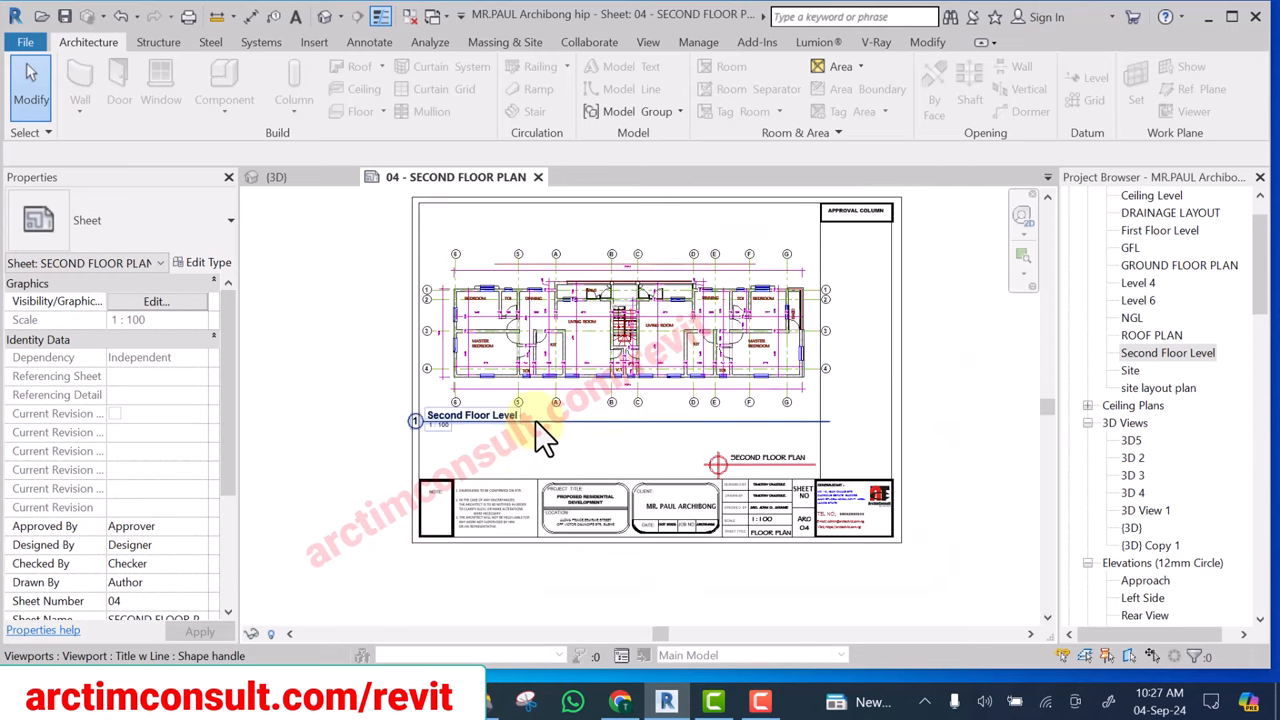
pyautogui.moveTo(544, 436)
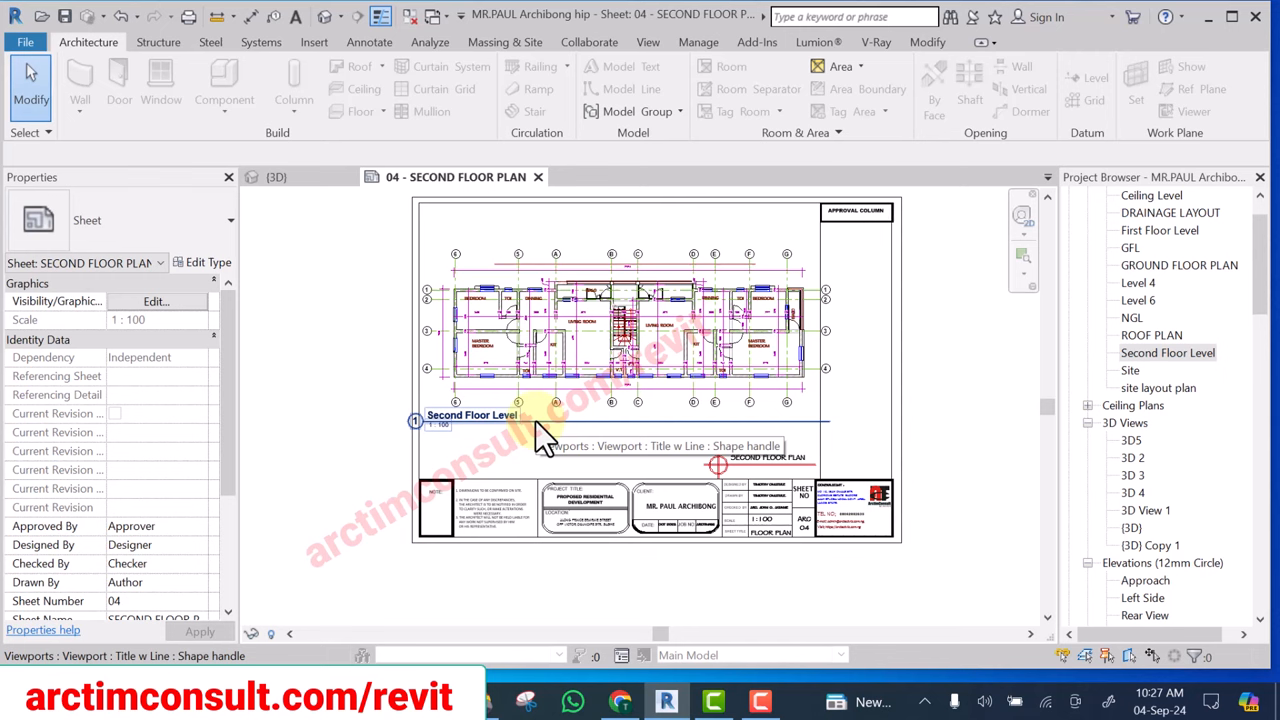
pyautogui.moveTo(544, 436)
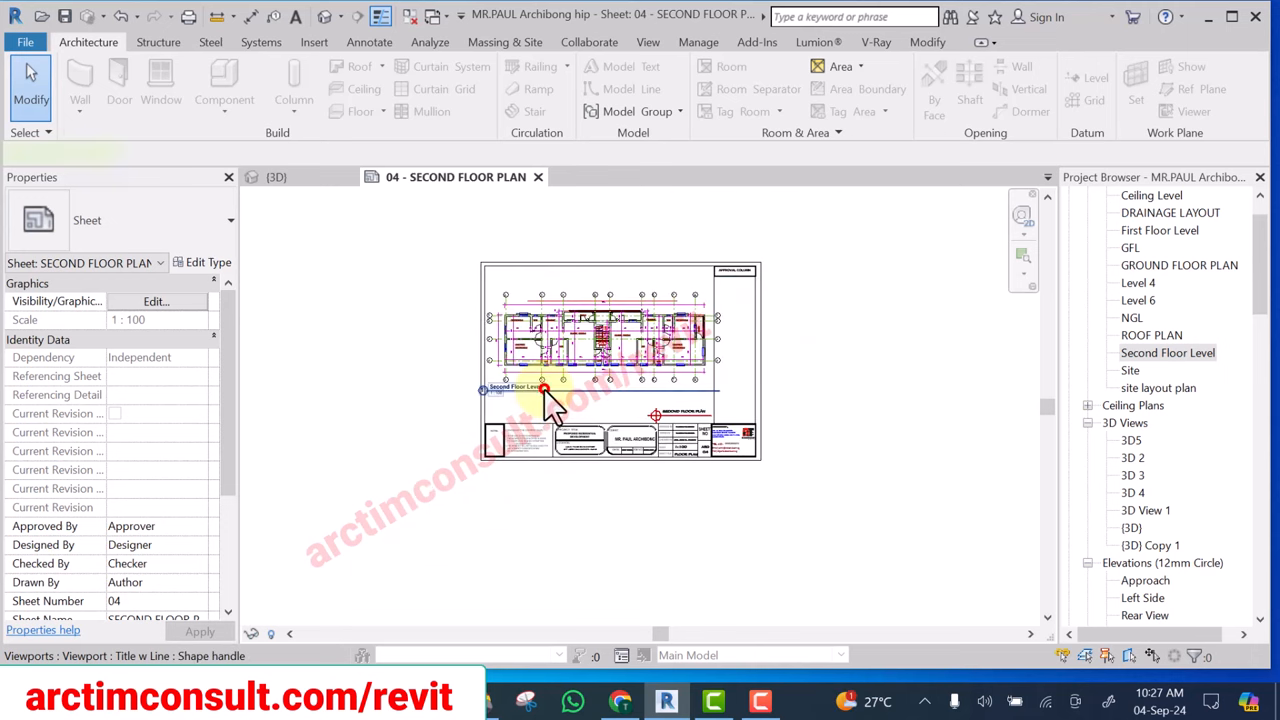
pyautogui.click(544, 388)
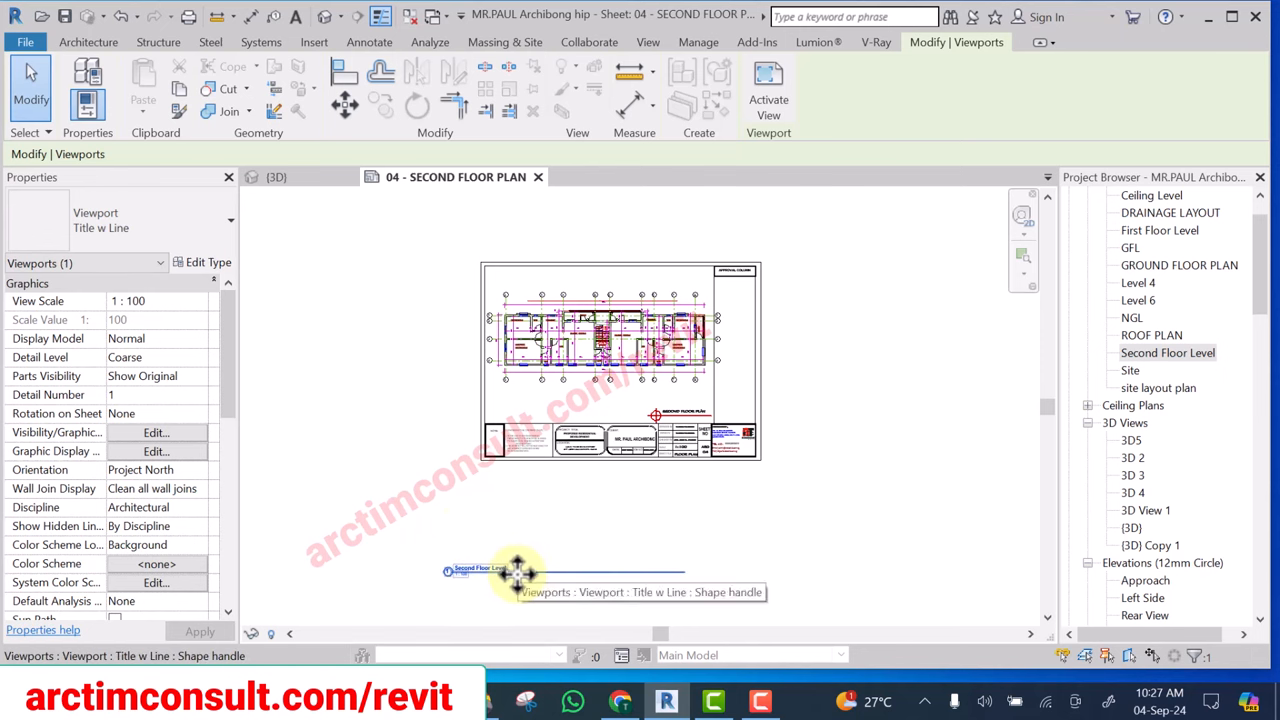
pyautogui.moveTo(518, 570); pyautogui.dragTo(576, 400)
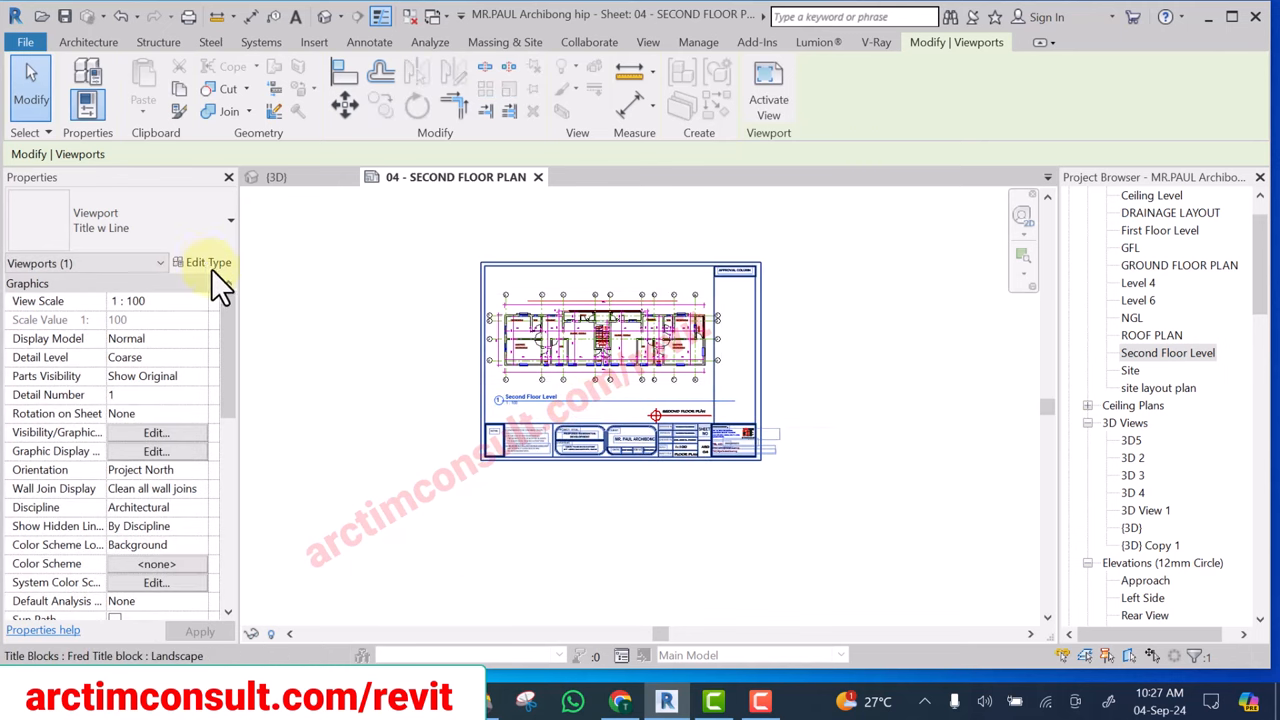
# Hide the viewport title through the viewport's Type Properties instead
pyautogui.click(204, 262)
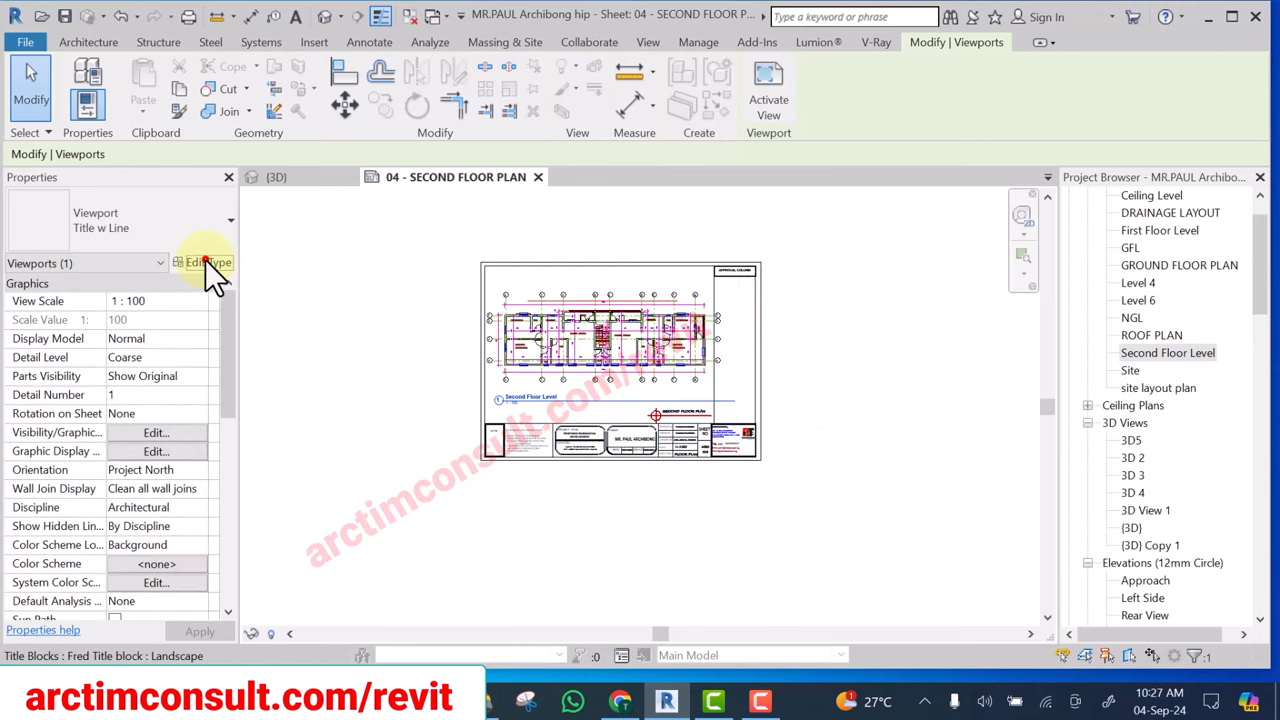
pyautogui.click(208, 262)
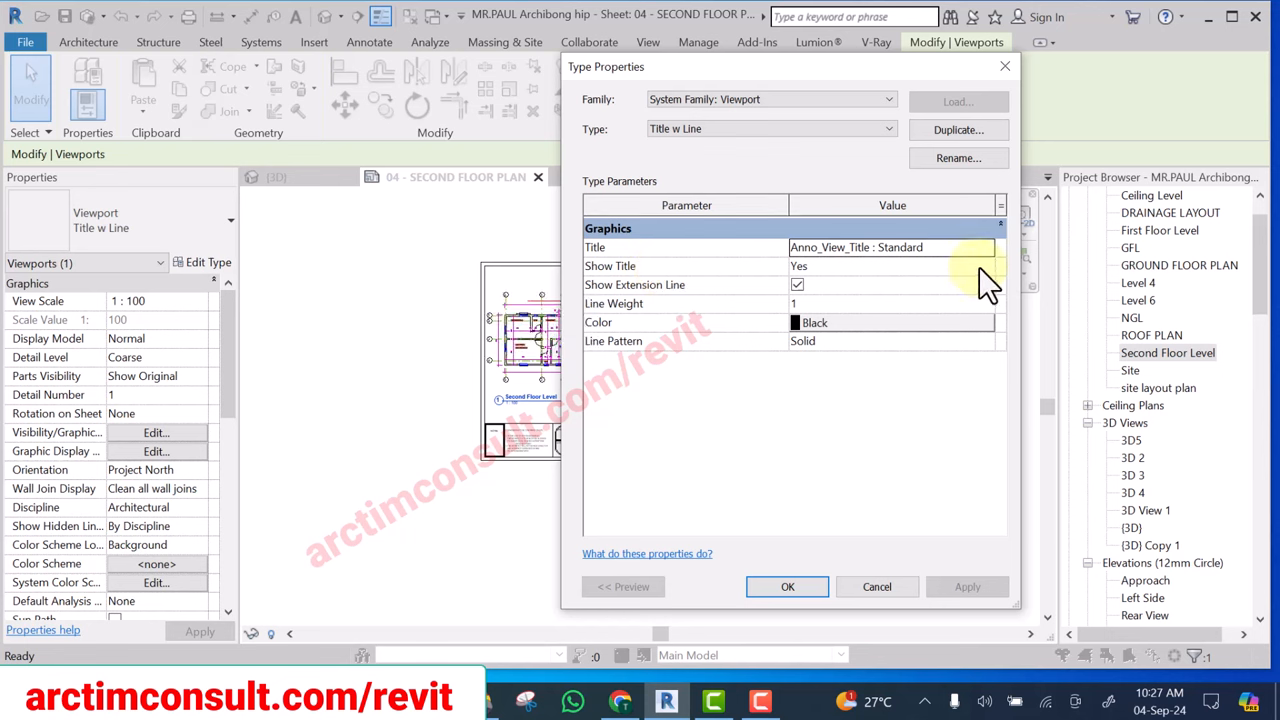
pyautogui.click(984, 264)
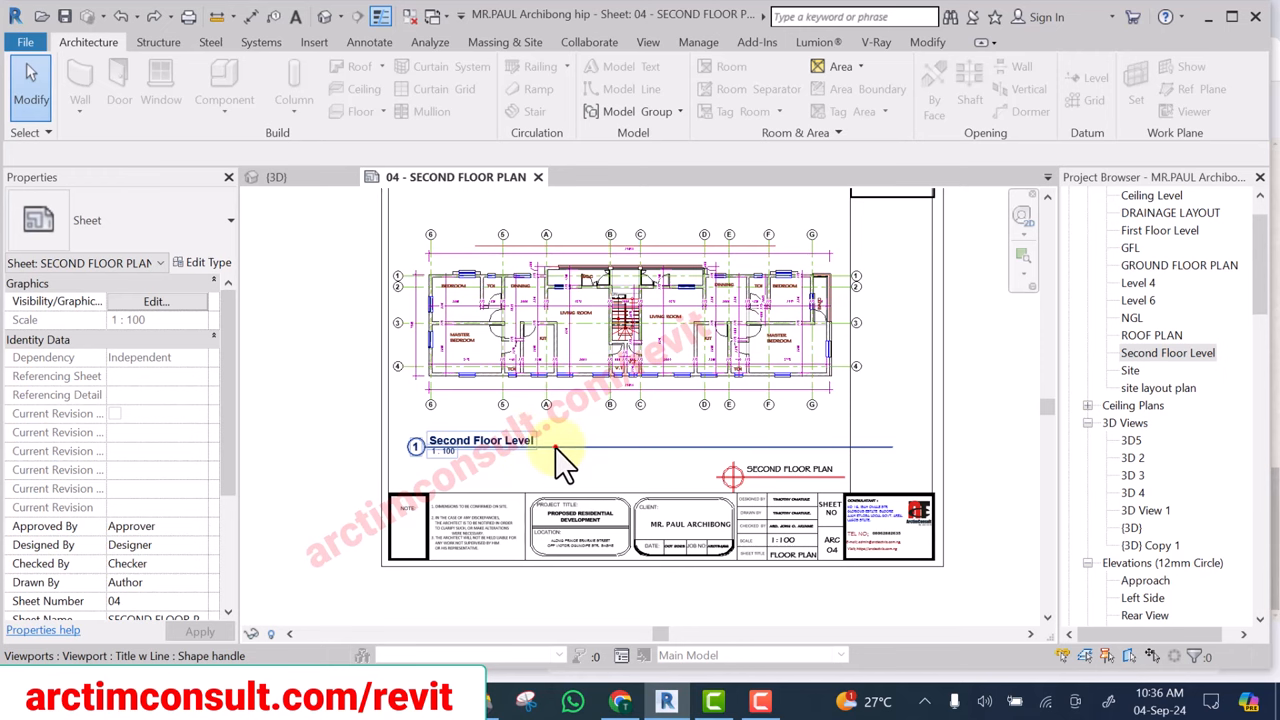
# Drag the title's extension-line grip so the line ends just past the Second Floor Level text
pyautogui.click(480, 440)
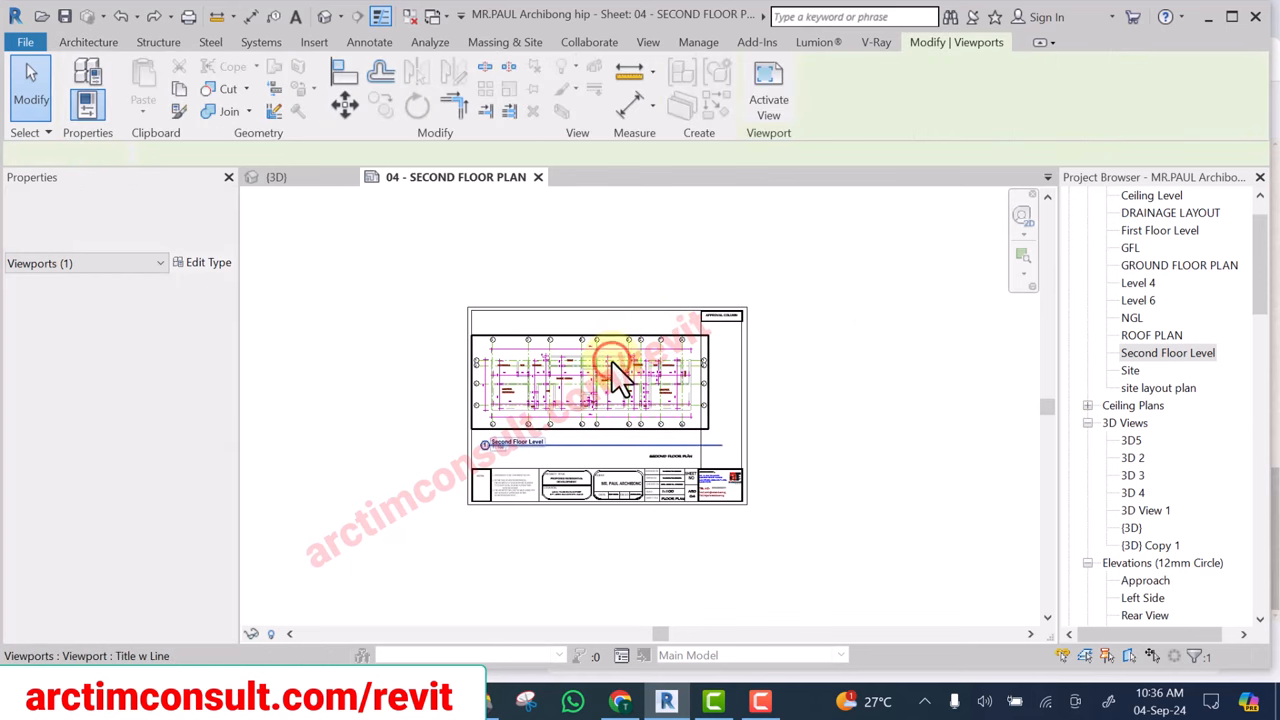
pyautogui.click(590, 376)
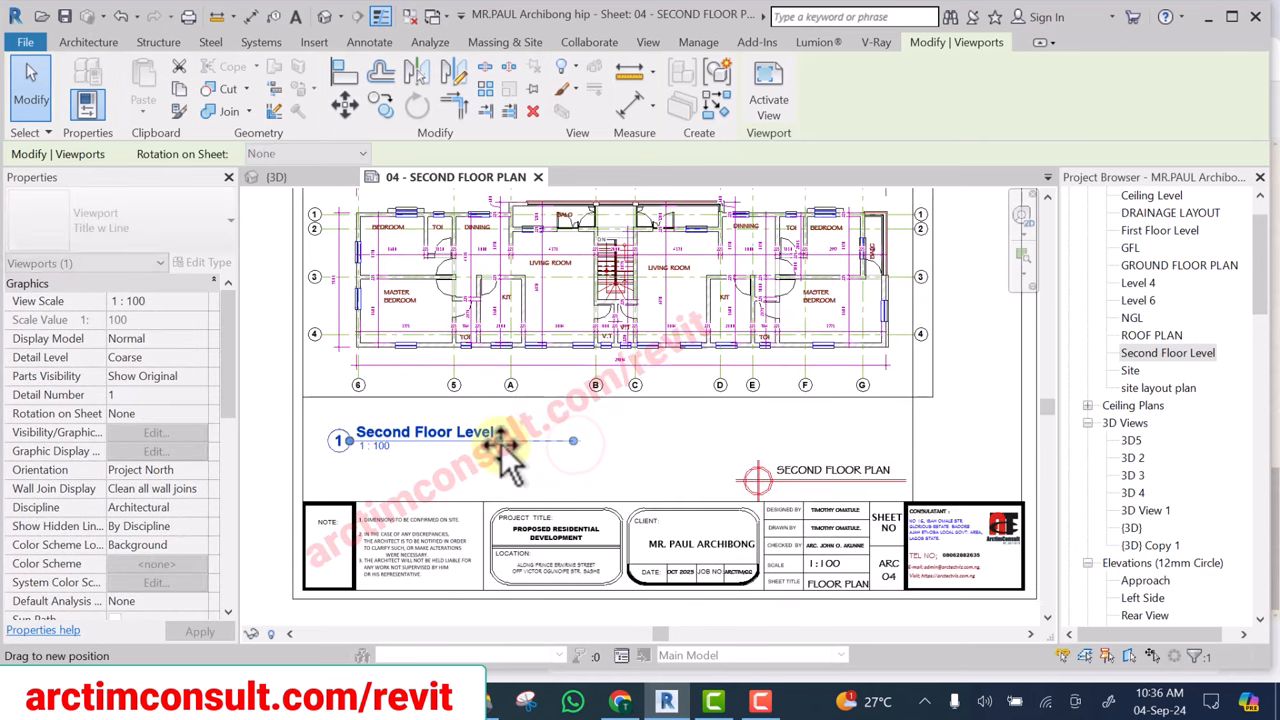
pyautogui.click(500, 440)
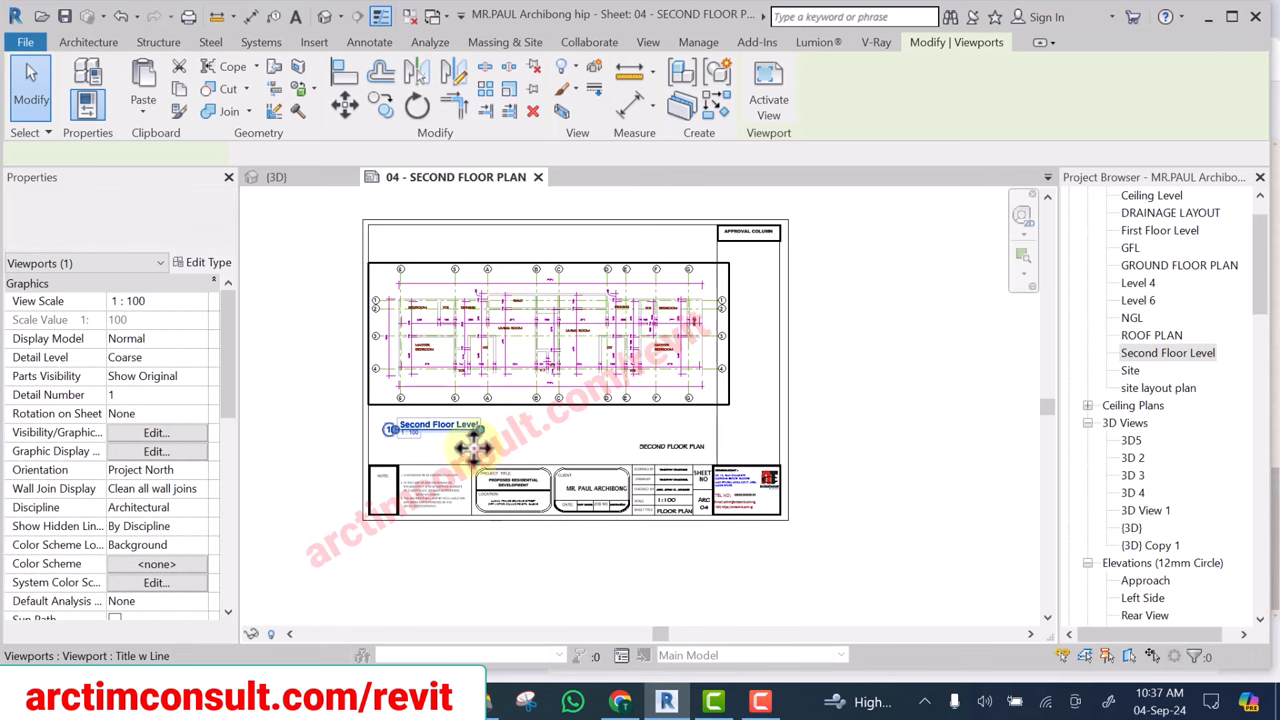
pyautogui.click(436, 428)
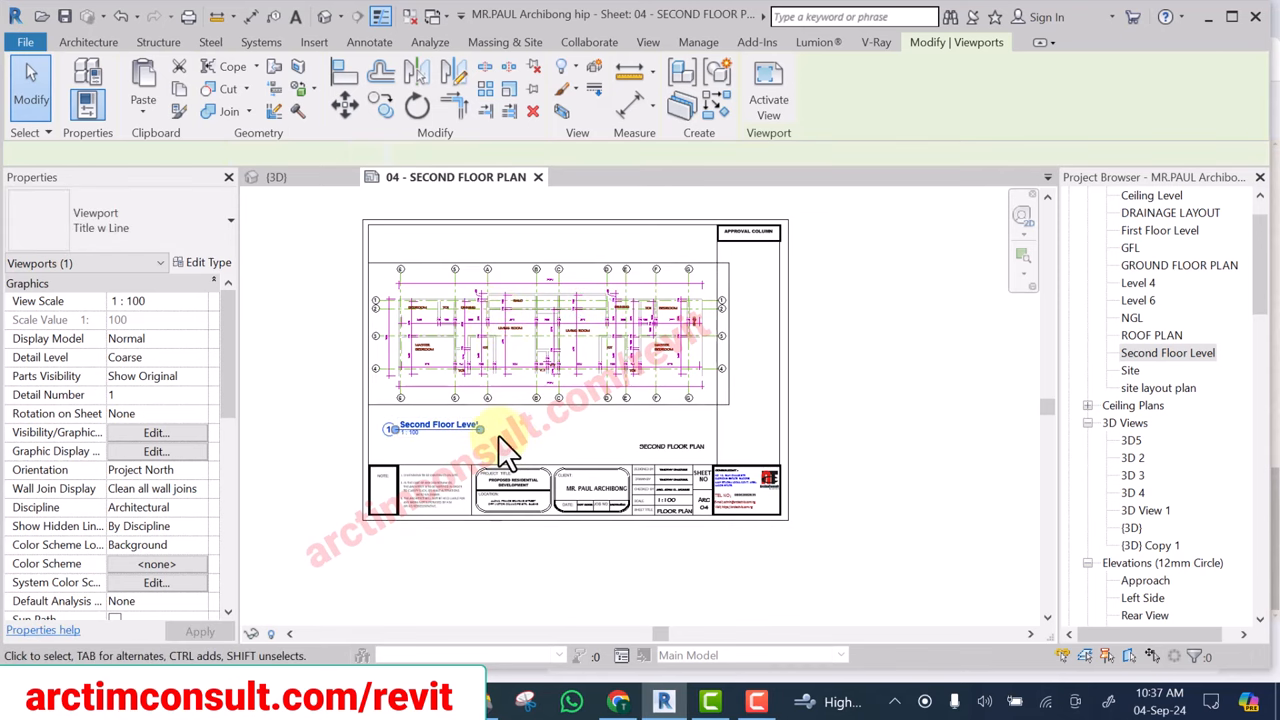
pyautogui.moveTo(320, 350)
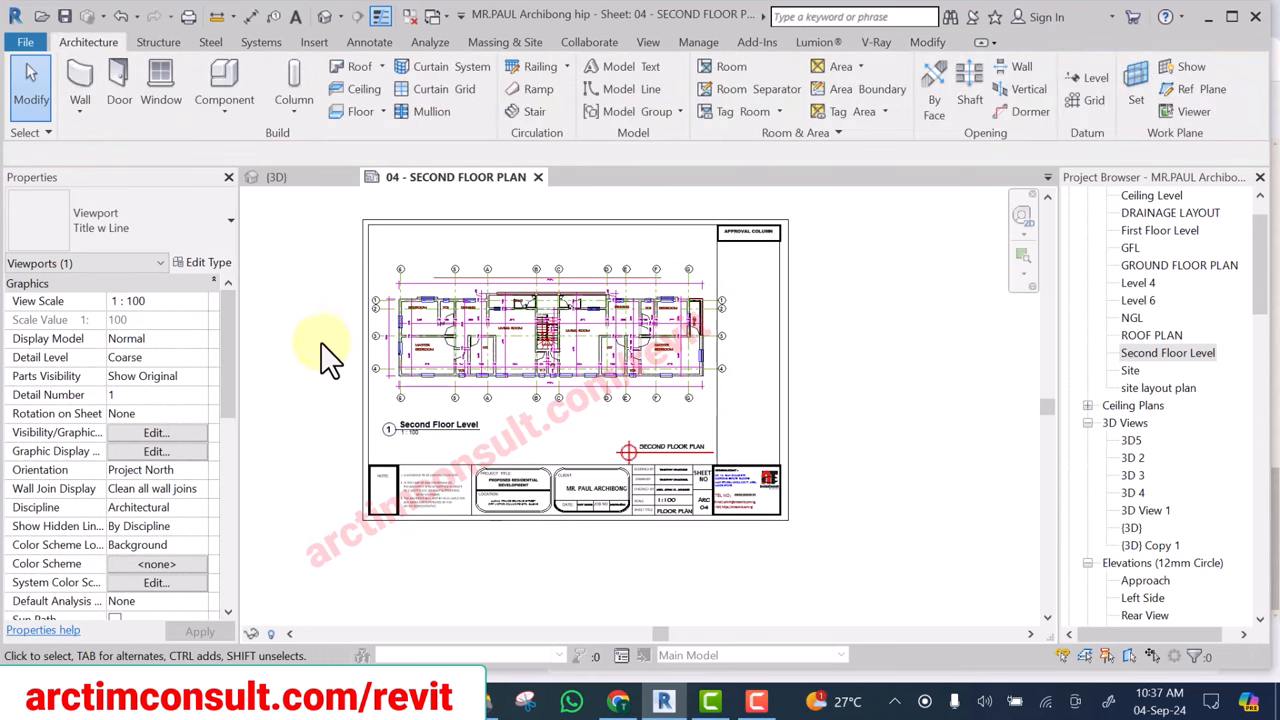
pyautogui.click(438, 424)
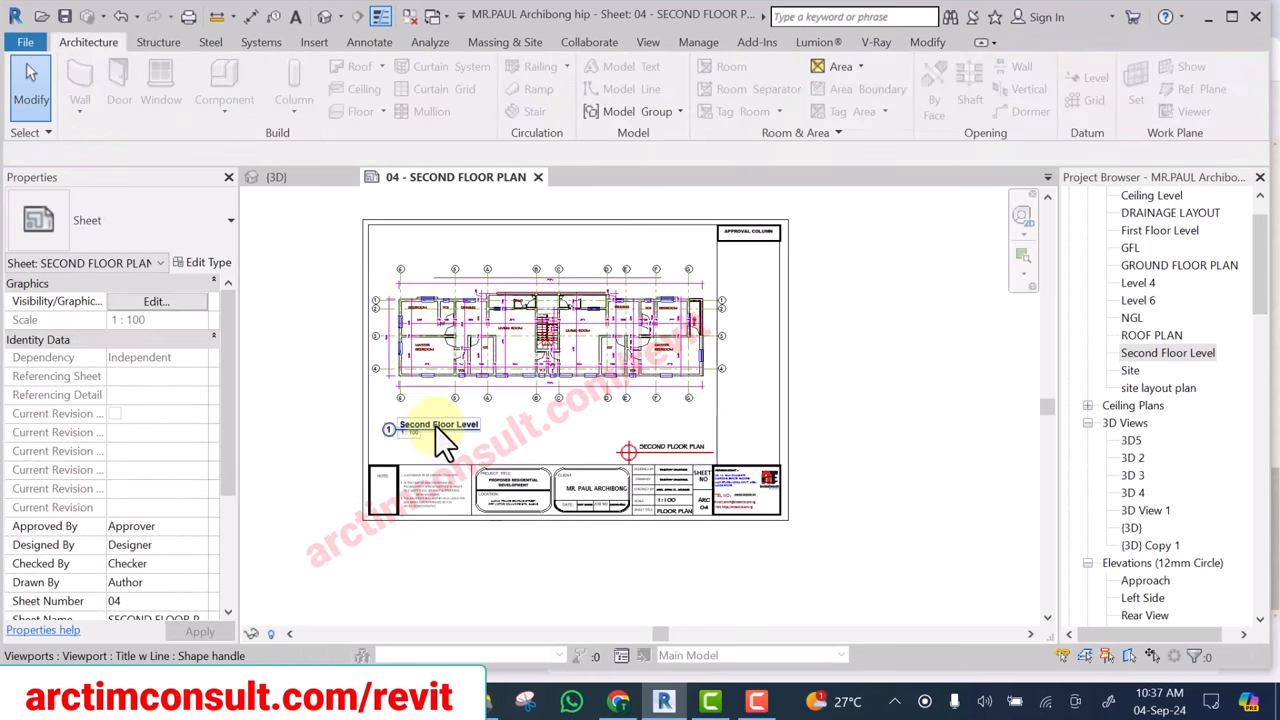
pyautogui.click(438, 424)
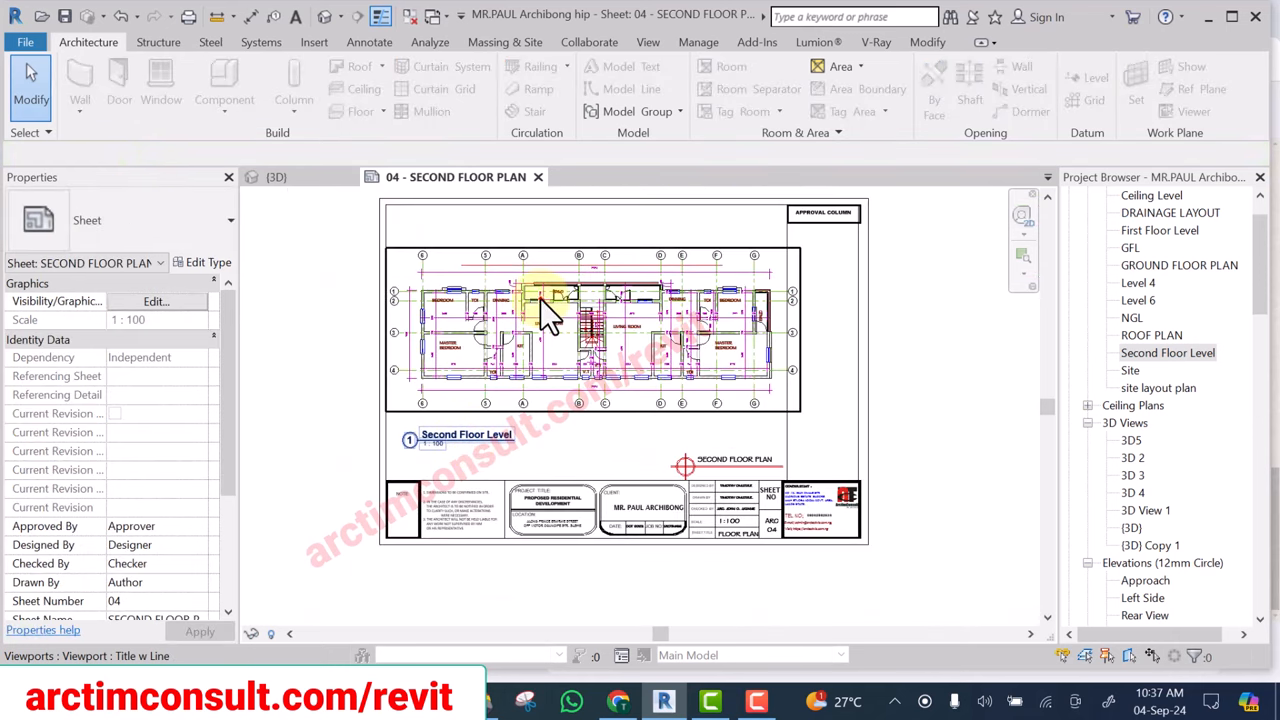
pyautogui.click(550, 300)
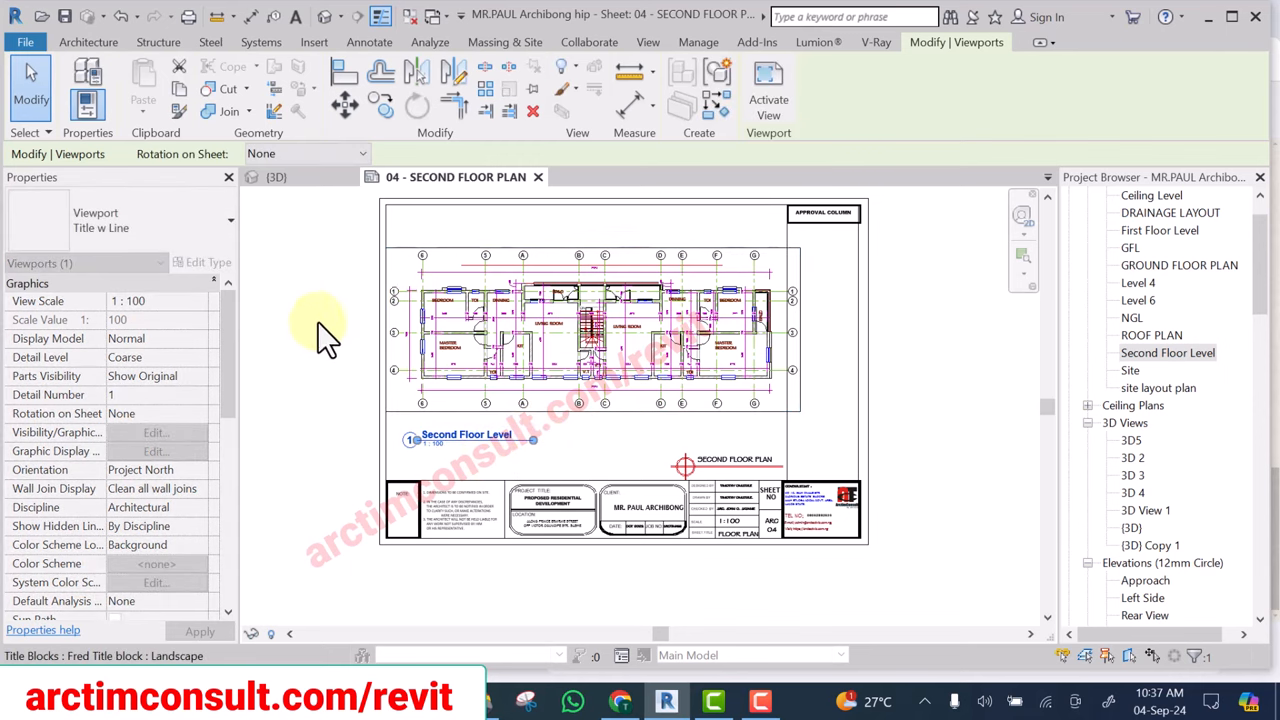
# Drag the Second Floor Level title down below the sheet border and title block
pyautogui.click(450, 444)
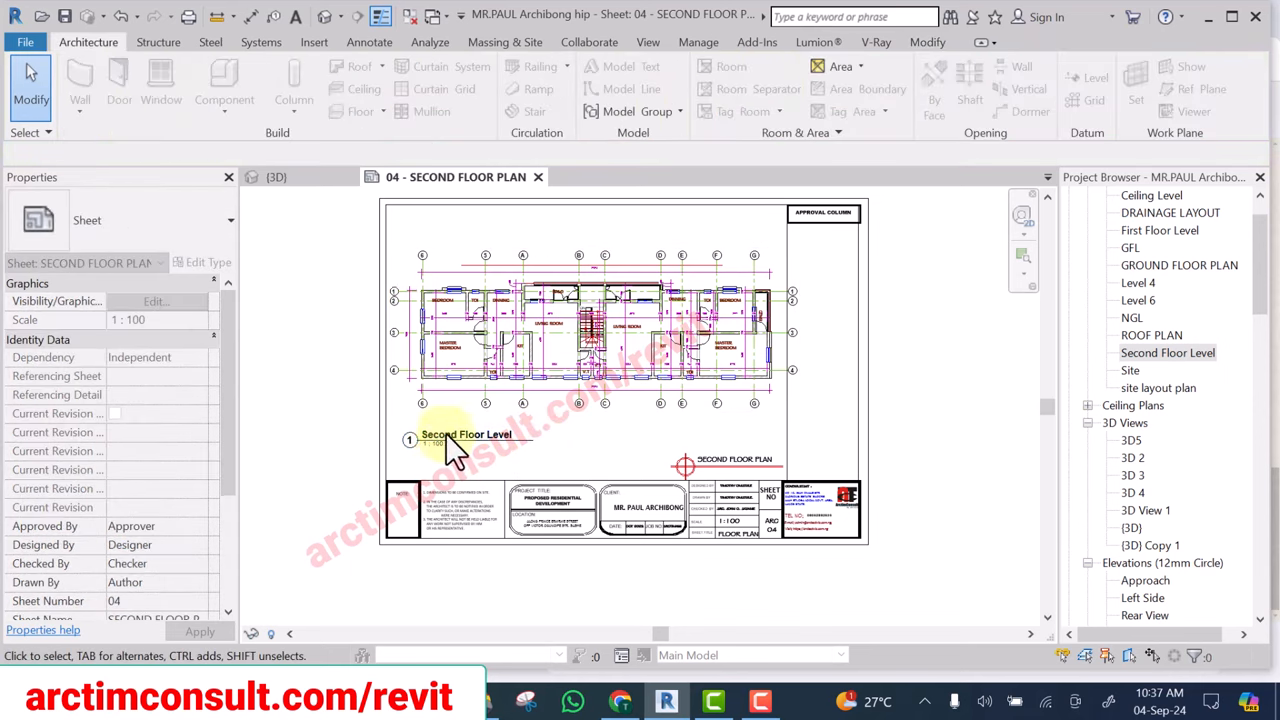
pyautogui.click(466, 434)
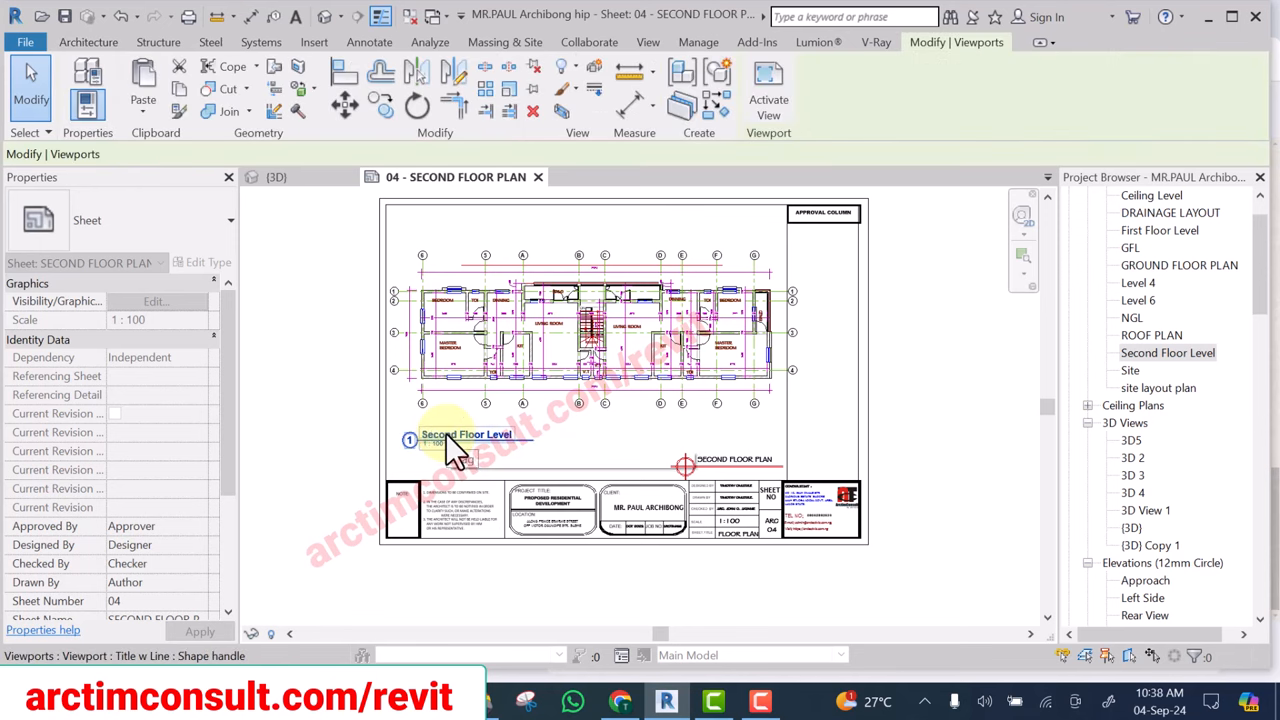
pyautogui.moveTo(450, 440); pyautogui.dragTo(408, 604)
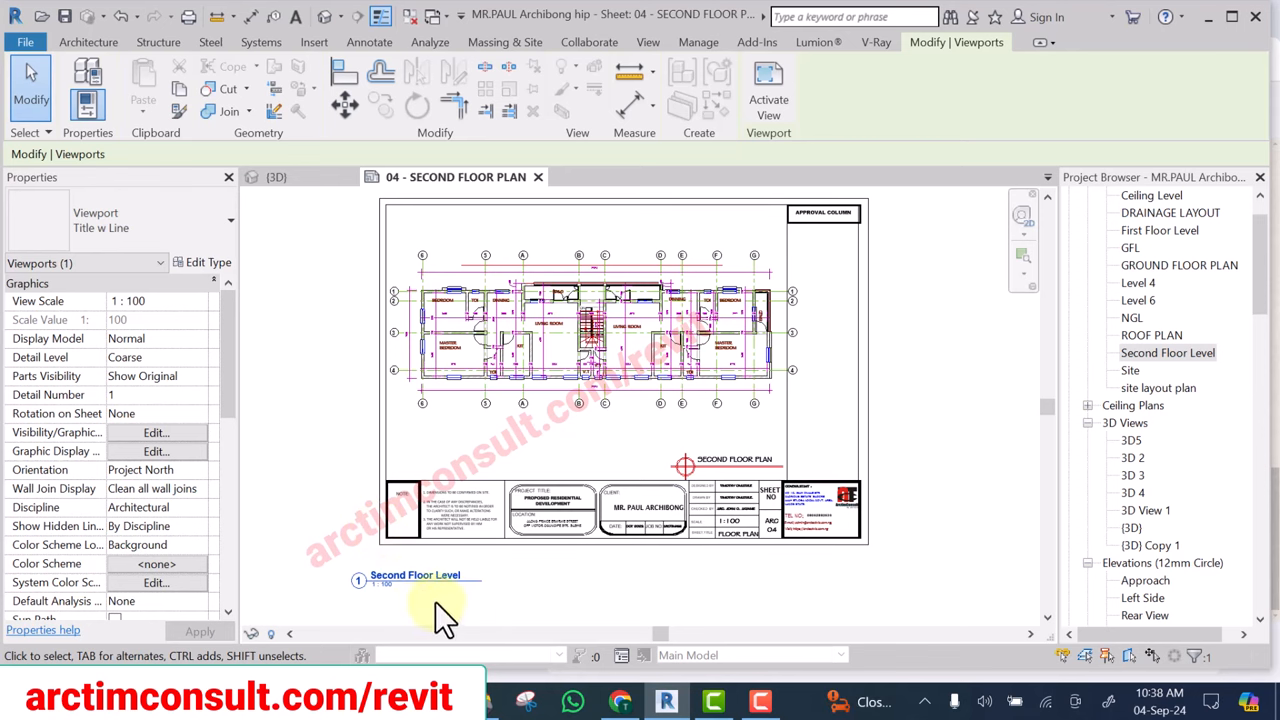
pyautogui.moveTo(452, 618)
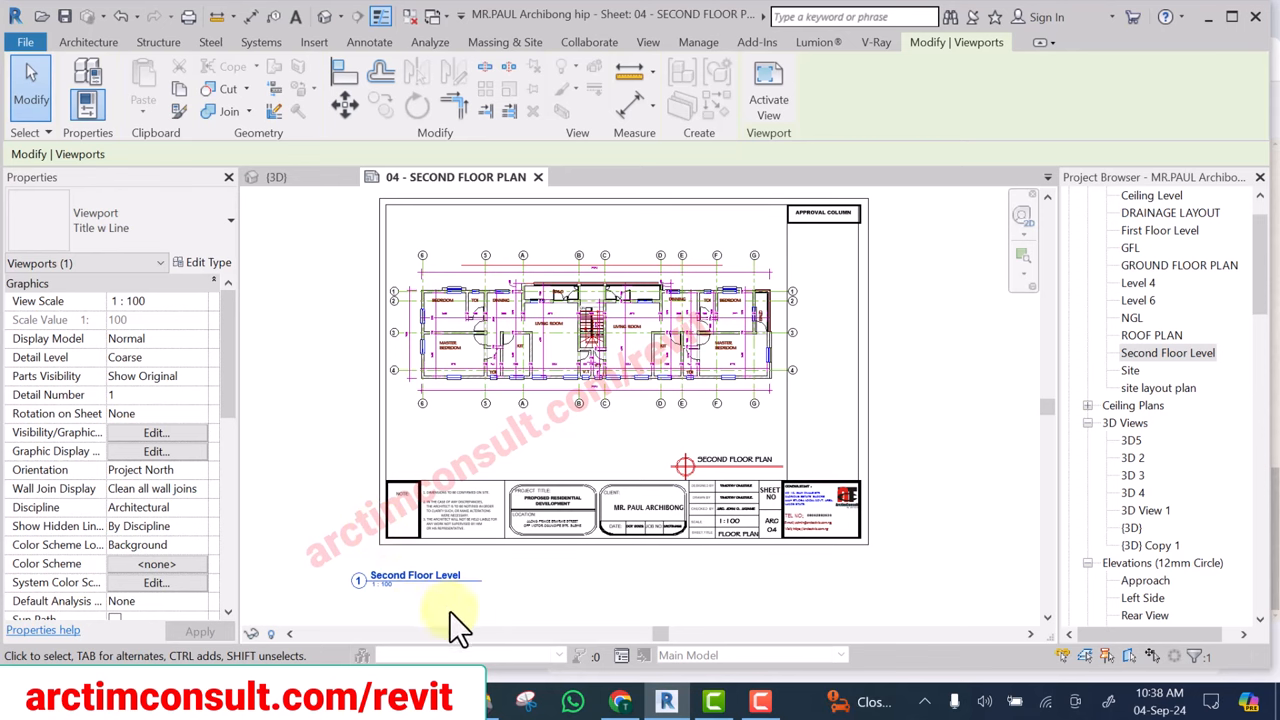